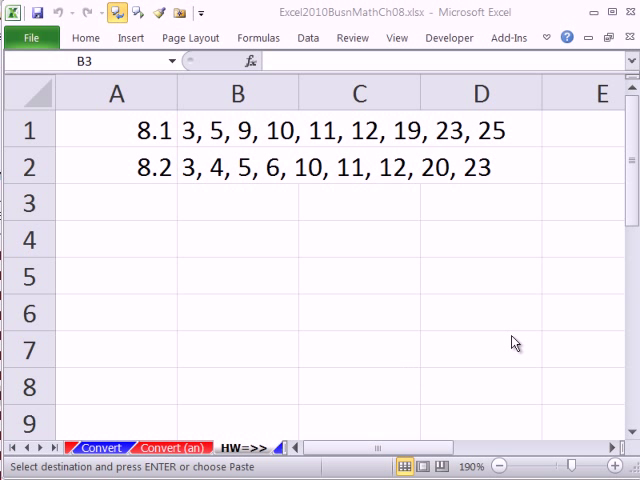
mouse_move(210, 261)
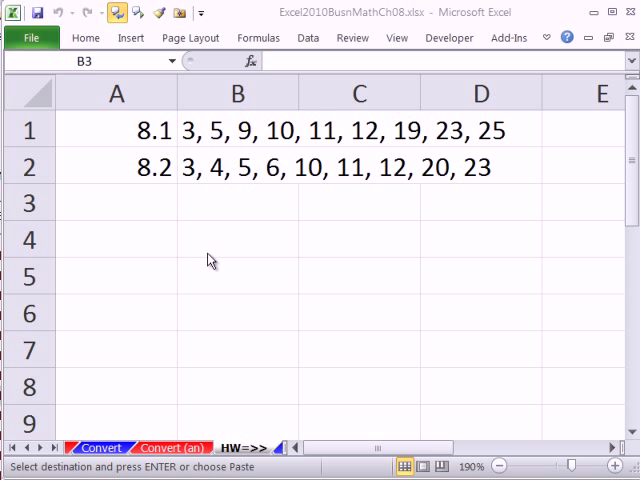
Insert a blank worksheet ahead of the HW sheet and switch to it.
click(237, 202)
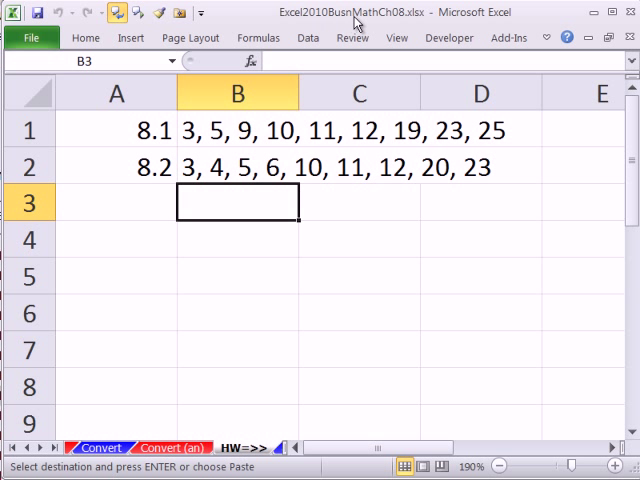
mouse_move(351, 374)
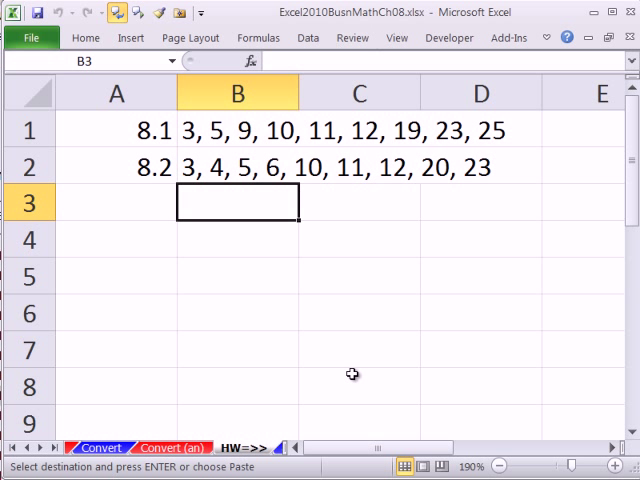
mouse_move(313, 370)
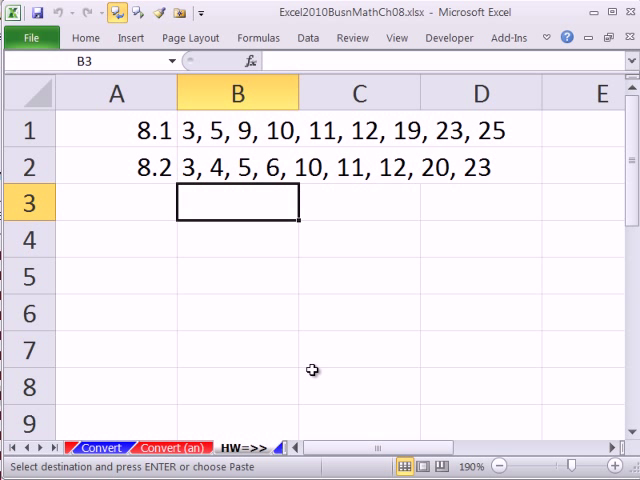
mouse_move(238, 460)
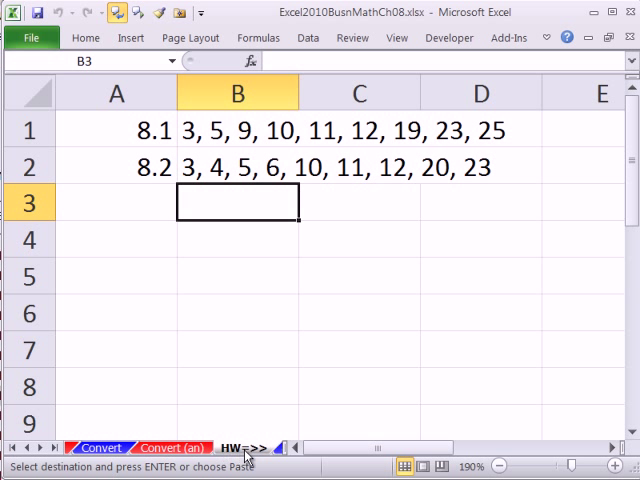
mouse_move(225, 416)
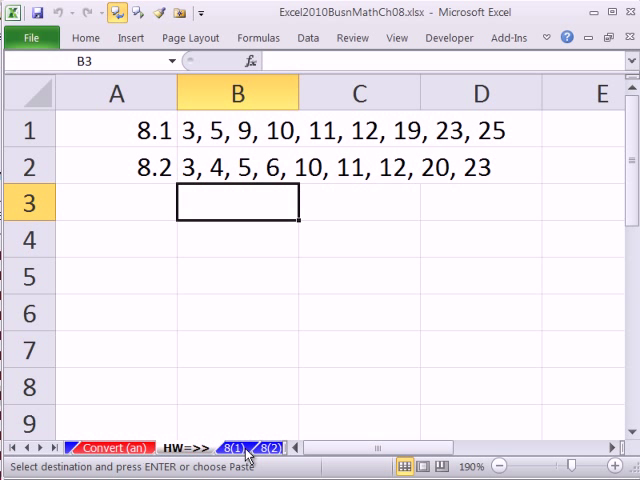
right_click(250, 447)
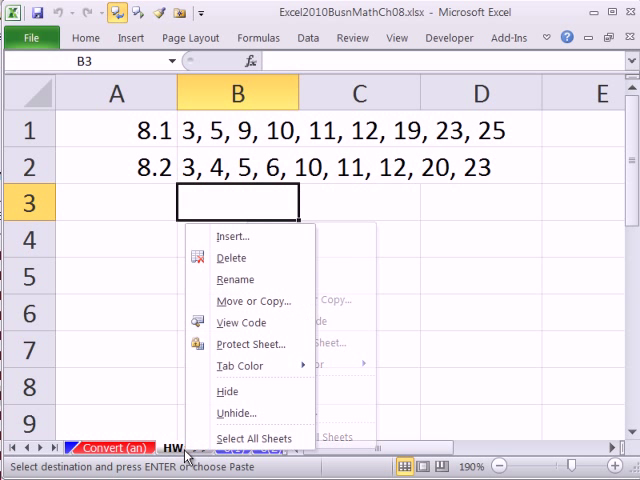
mouse_move(245, 237)
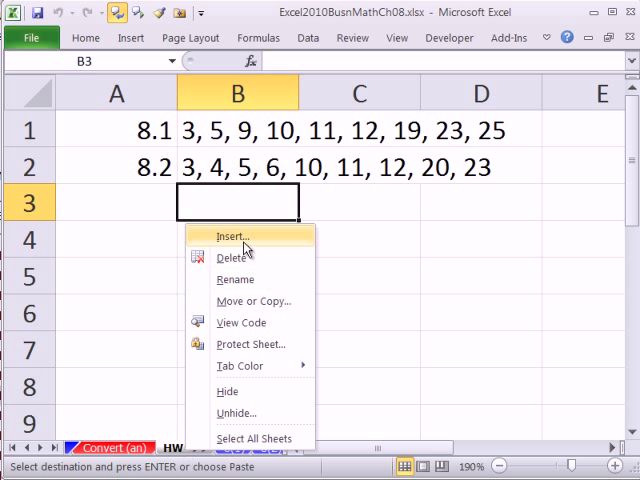
click(232, 237)
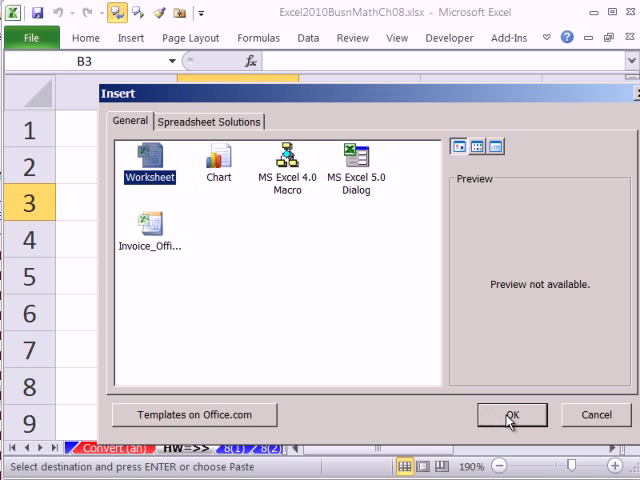
click(511, 415)
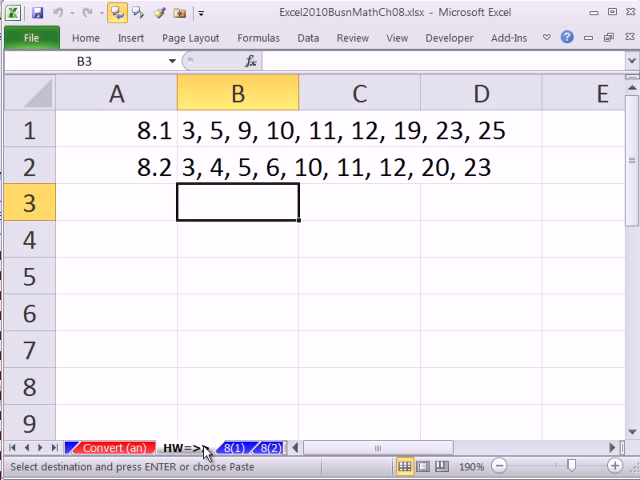
click(181, 447)
text(InvoiceExample)
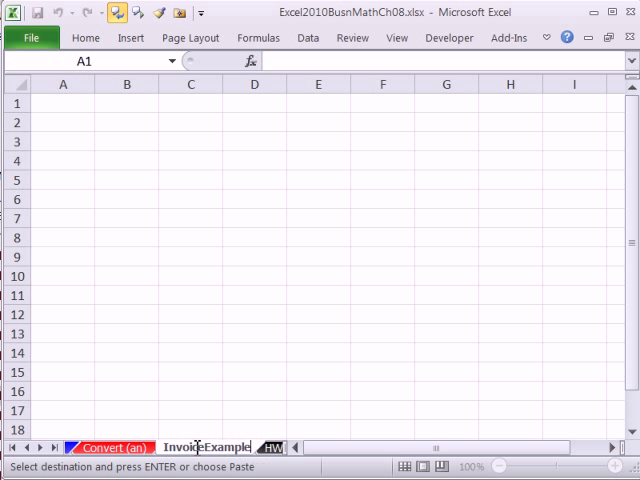
Enter the Invoice title, bold Product and Cost headers, and products Pro 1 to Pro 10.
click(126, 180)
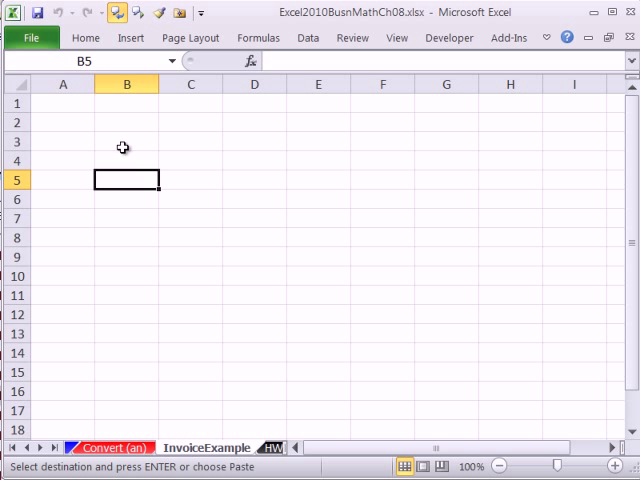
mouse_move(127, 173)
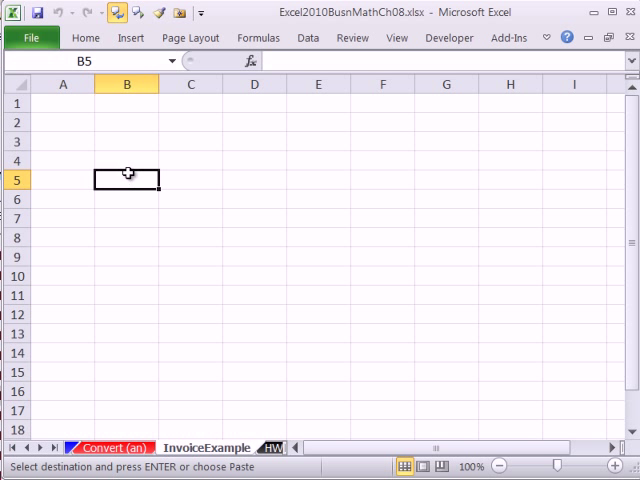
mouse_move(73, 105)
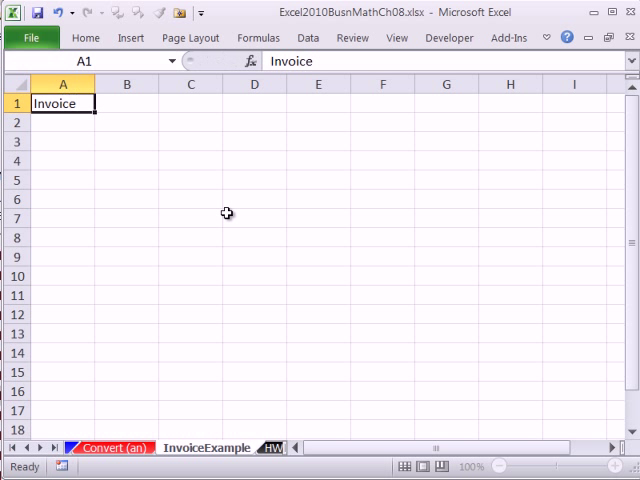
text(Product)
click(127, 142)
text(Cost)
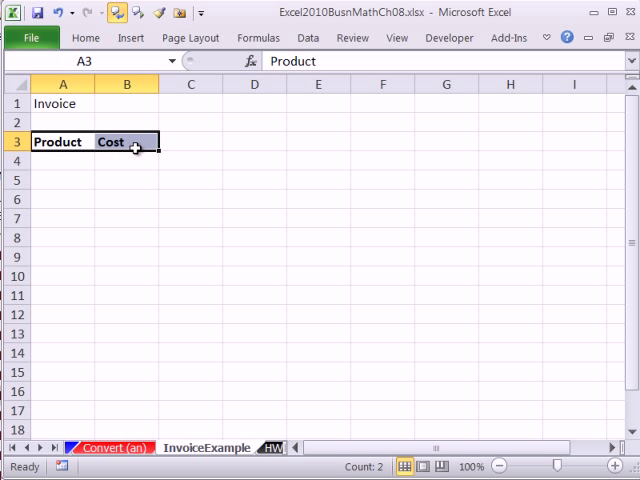
click(62, 160)
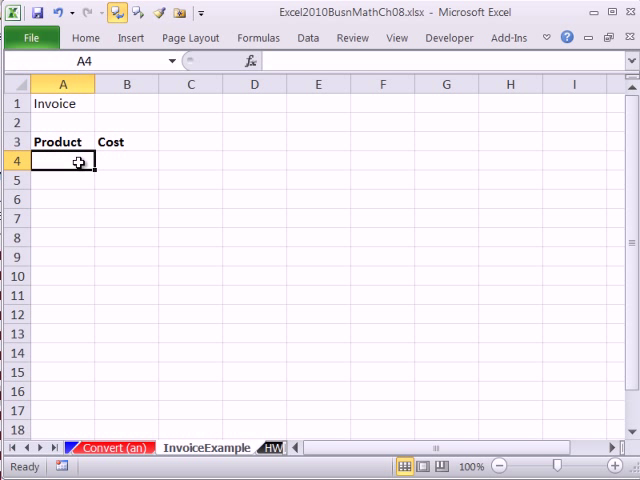
text(Product)
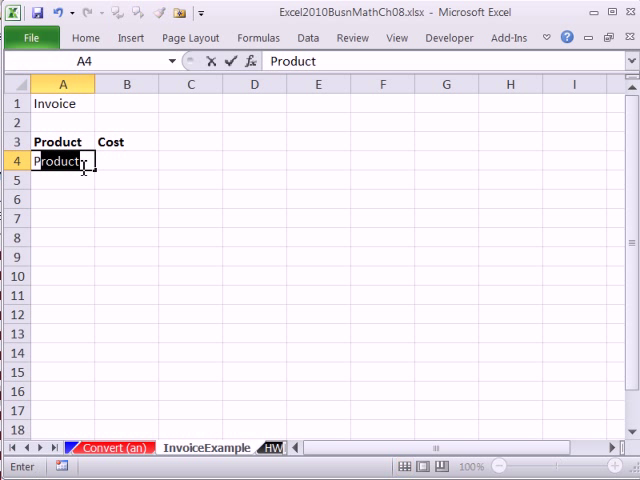
text(Pro 1)
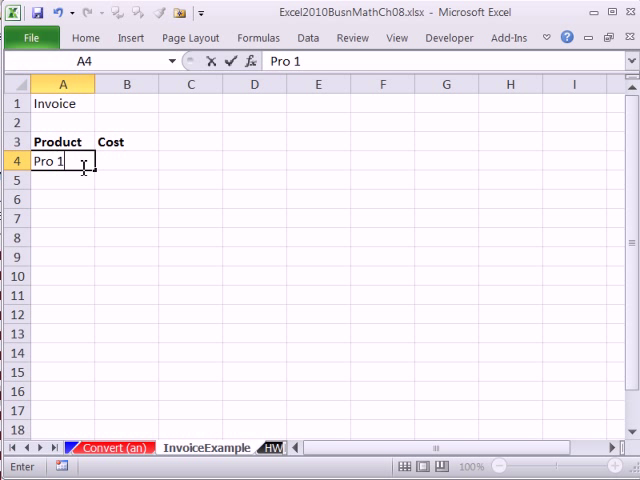
key(Return)
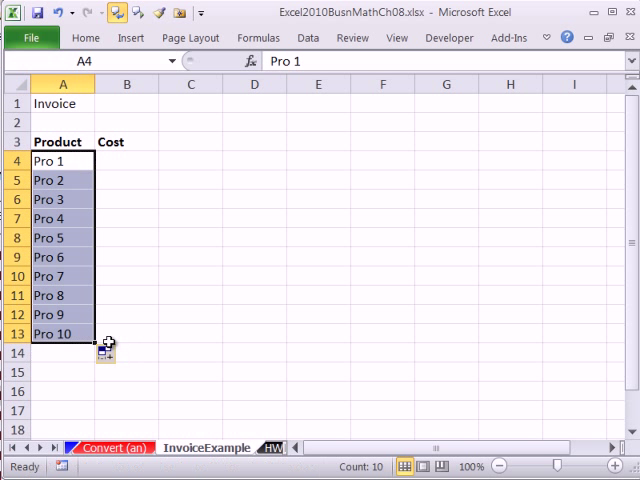
Enter the ten product costs in B4:B13, from 15 down to 10.25, and select them.
click(126, 160)
text(14)
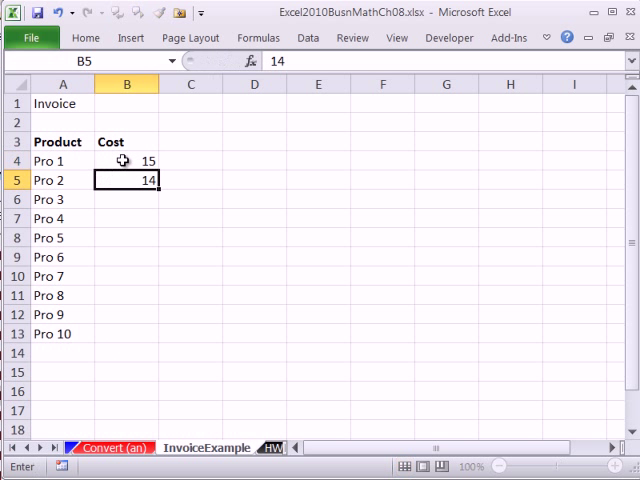
text(6.25)
click(127, 295)
text(1.35)
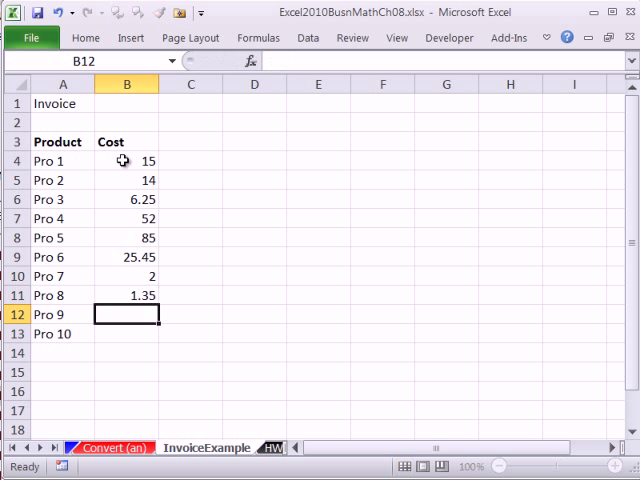
text(65)
click(127, 333)
text(10.25)
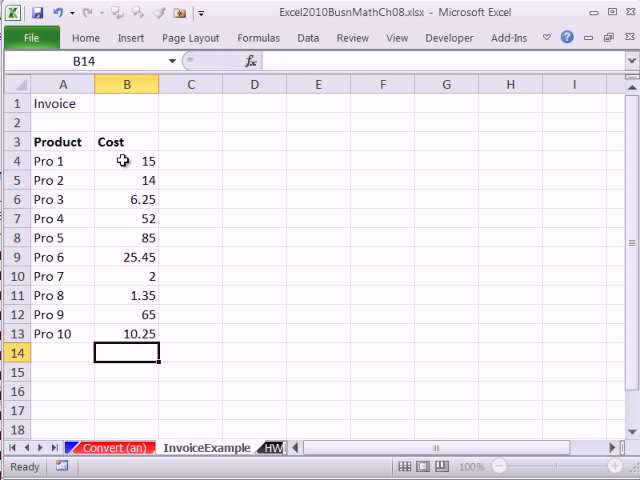
drag(126, 161, 126, 257)
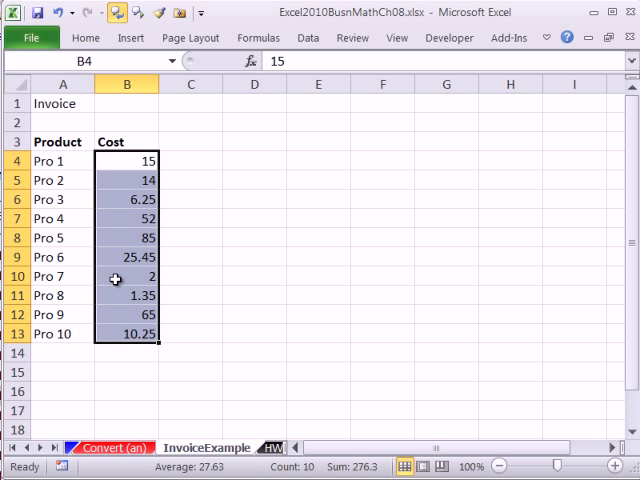
mouse_move(118, 321)
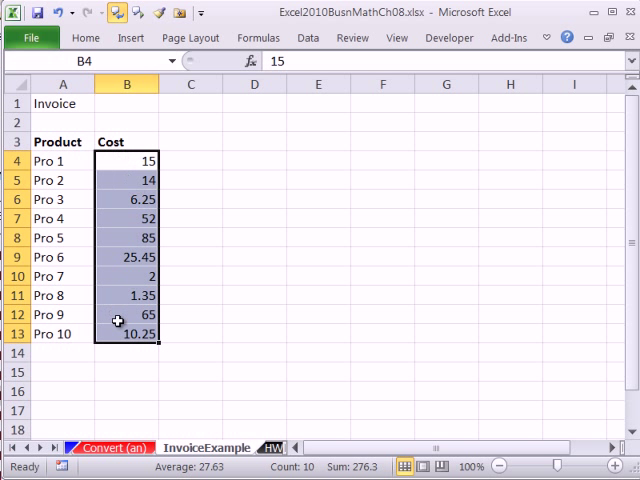
Add a Sell Price column header in C3.
click(190, 141)
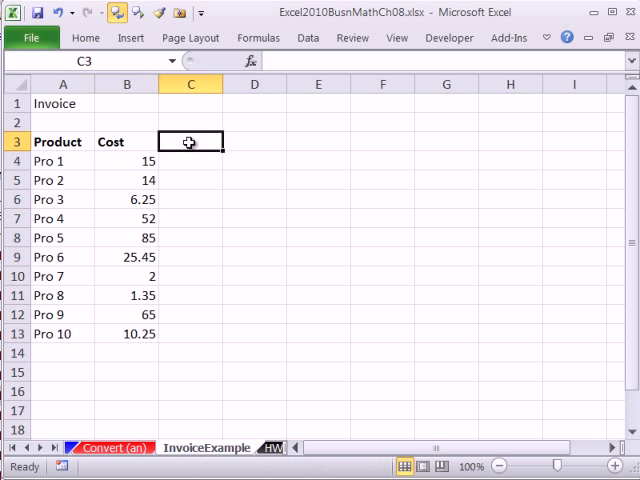
text(Sell Price)
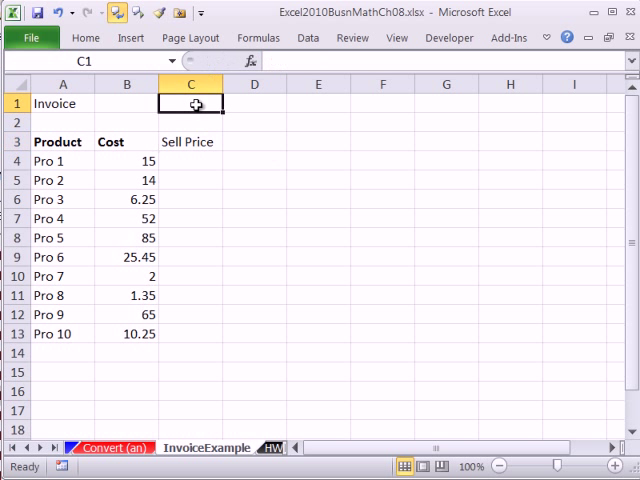
click(190, 141)
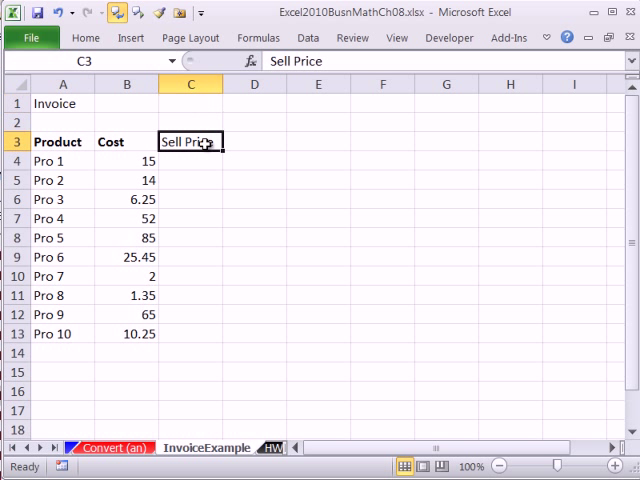
Label cell C1 '% Markup on Sell Price'.
click(190, 103)
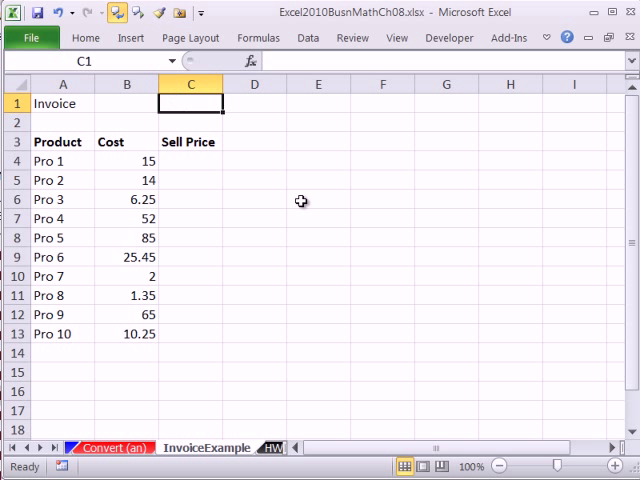
text(M)
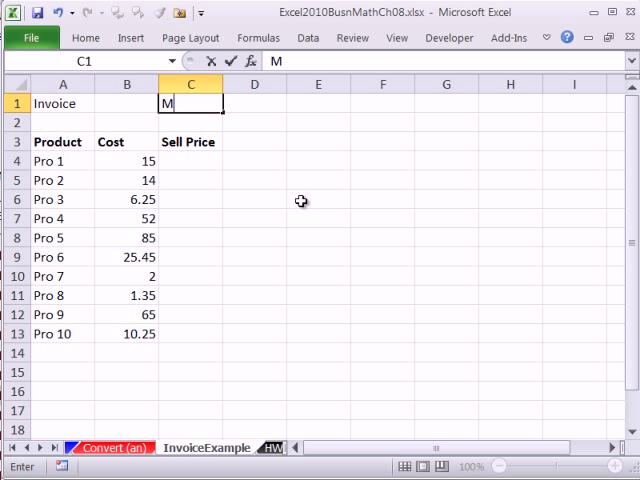
text(arkup)
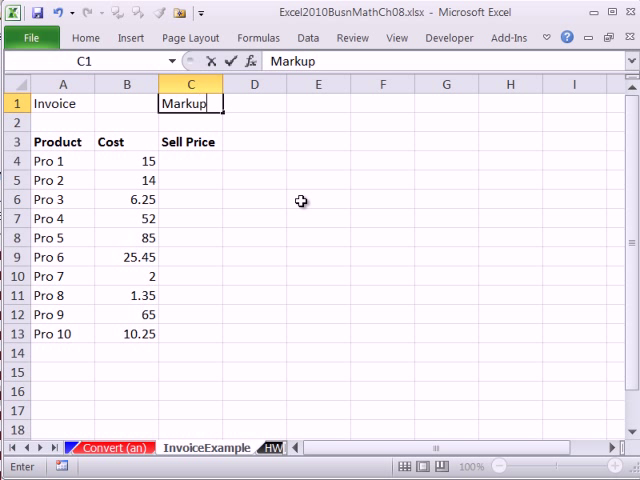
text(on Sell)
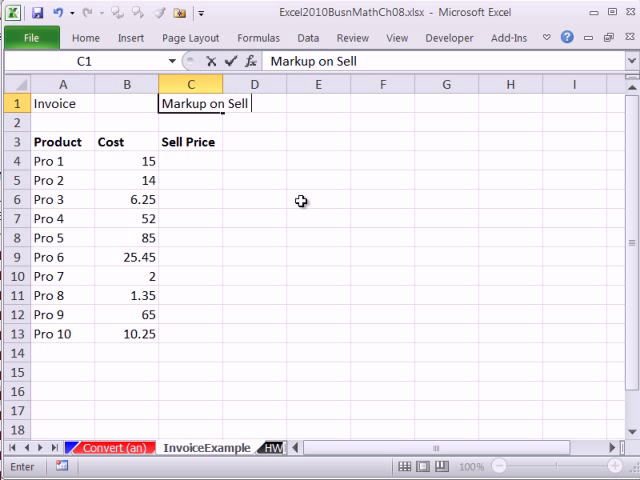
text(Price)
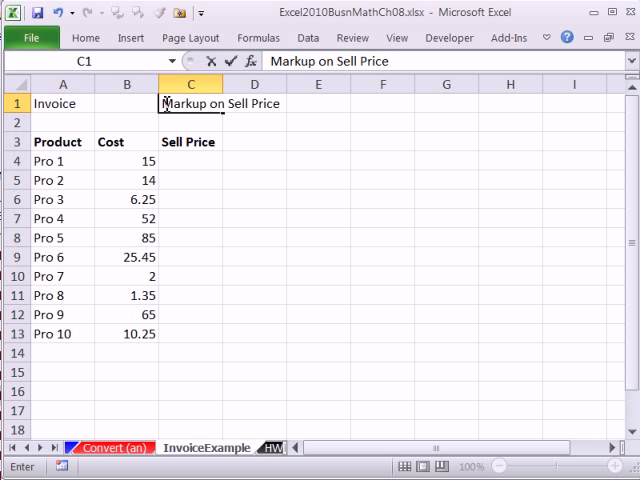
text(%)
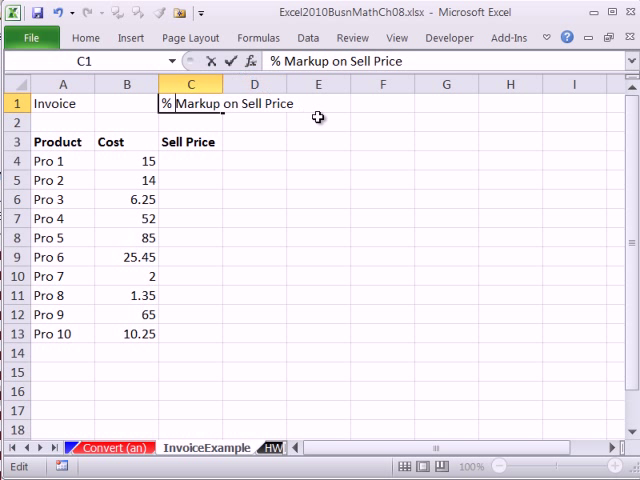
Enter 0.44 as the markup rate in D1.
click(254, 141)
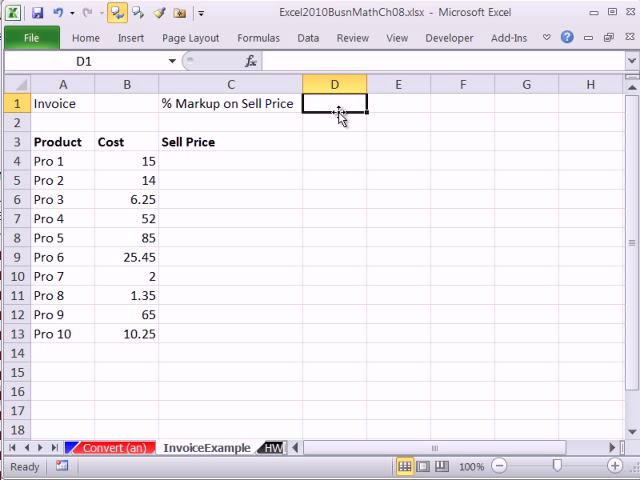
text(.44)
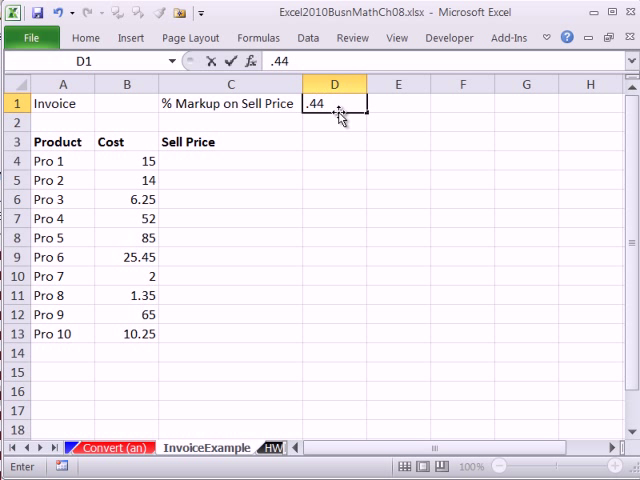
key(Return)
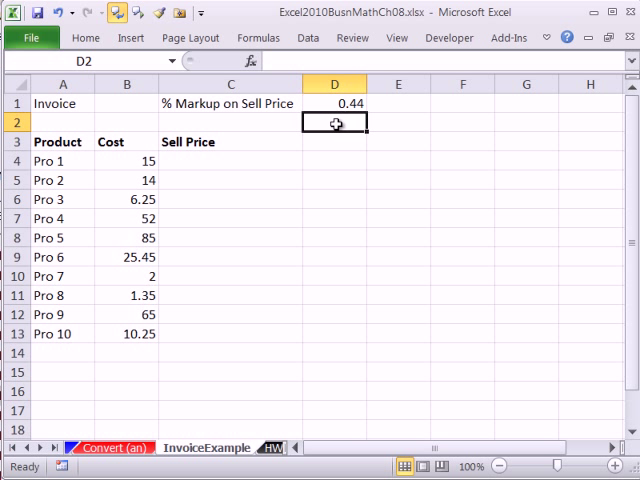
click(230, 103)
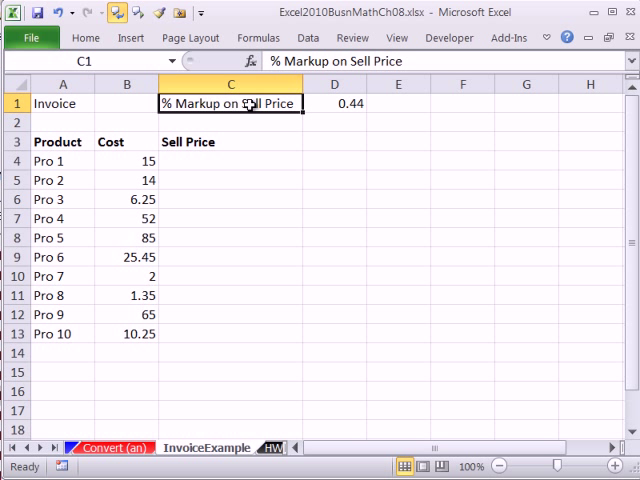
mouse_move(437, 112)
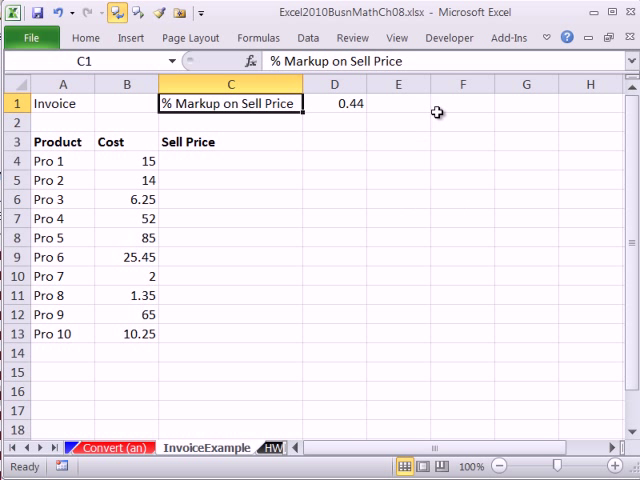
Type the label 'Markup %' into cell F1.
click(462, 104)
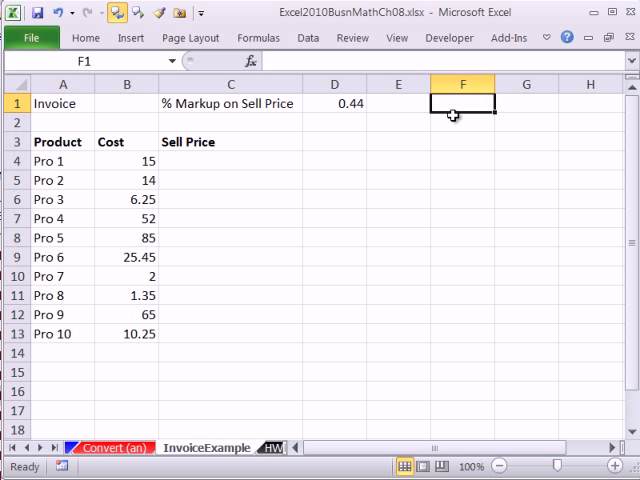
text(Mar)
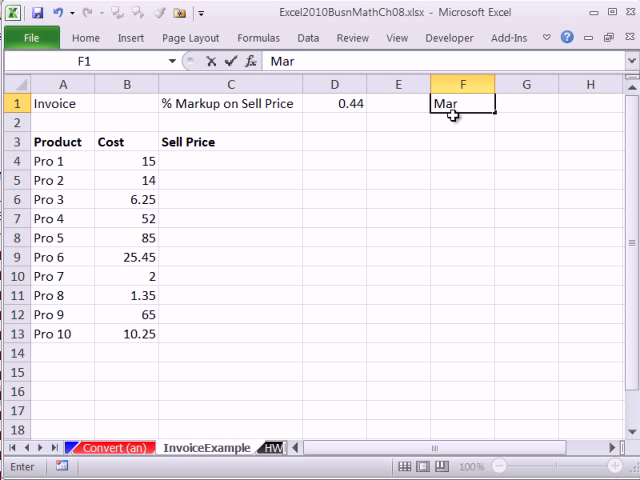
text(ku)
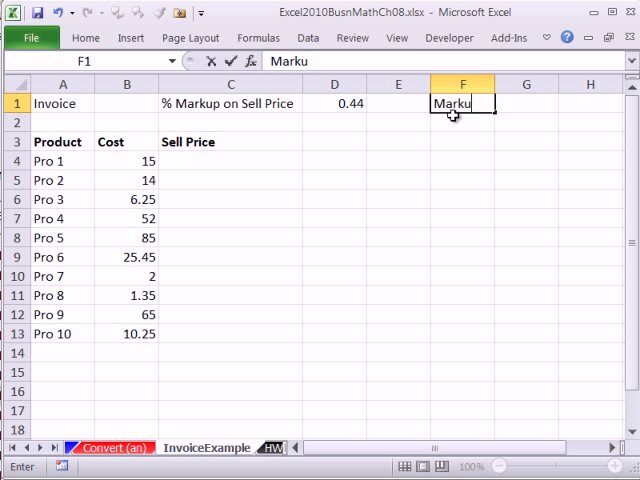
text(p %)
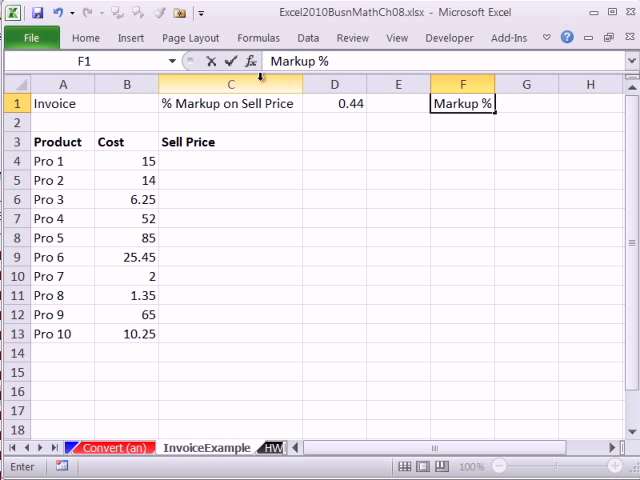
mouse_move(291, 155)
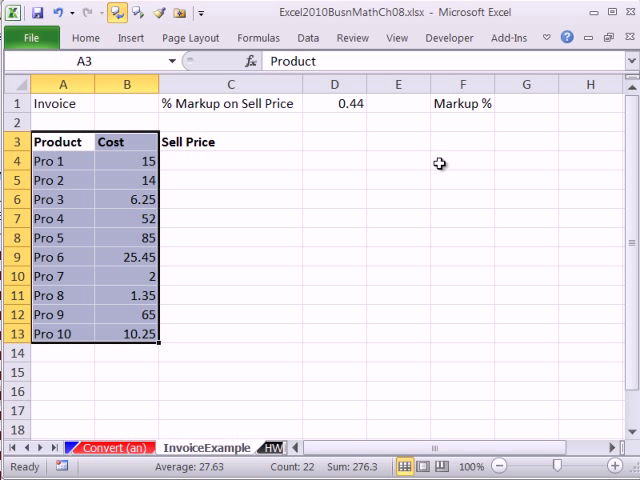
mouse_move(377, 117)
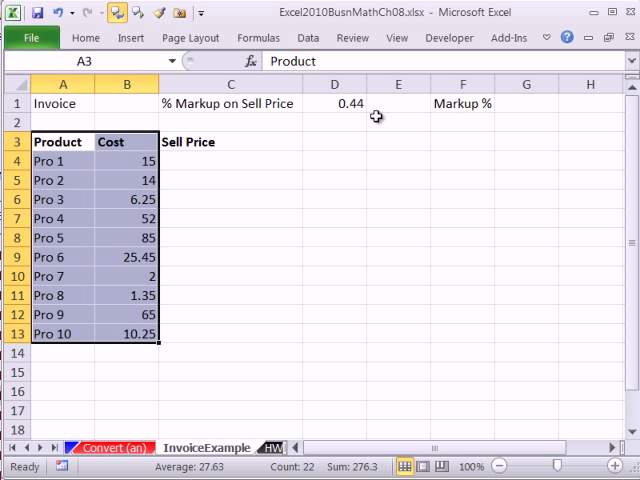
Shade Sell Price cells C4:C13 light green with all borders.
click(230, 160)
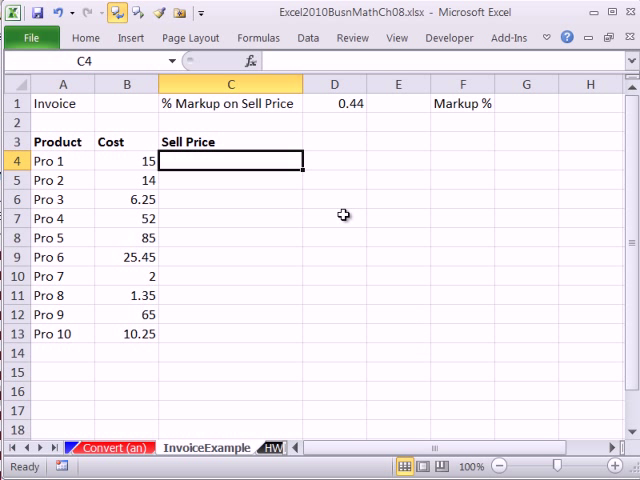
drag(230, 160, 230, 334)
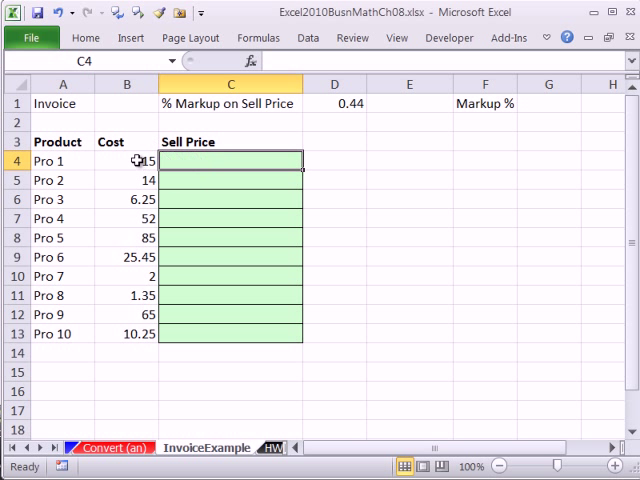
click(127, 161)
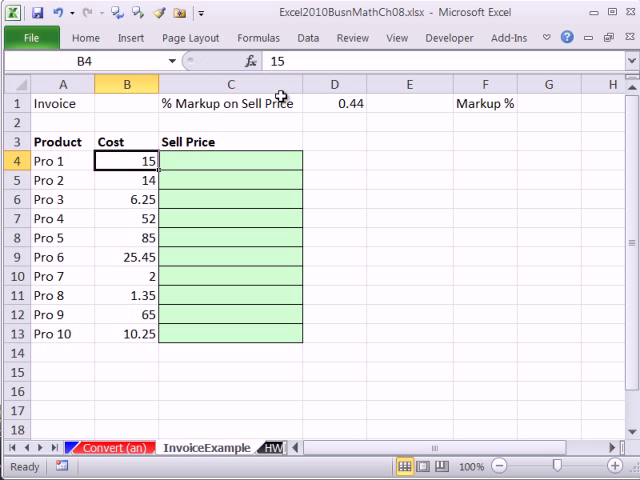
mouse_move(212, 93)
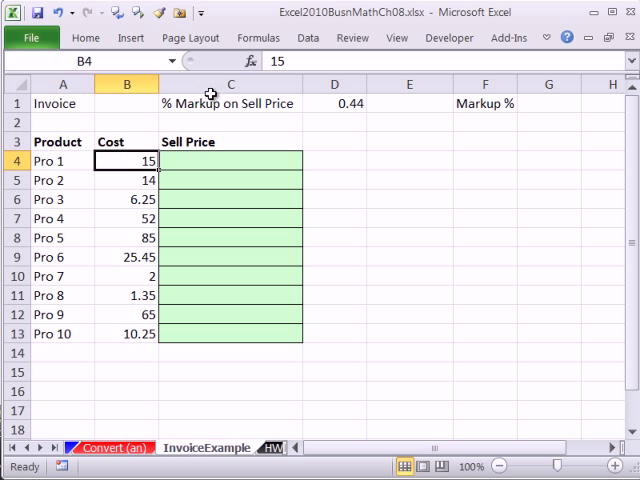
mouse_move(231, 141)
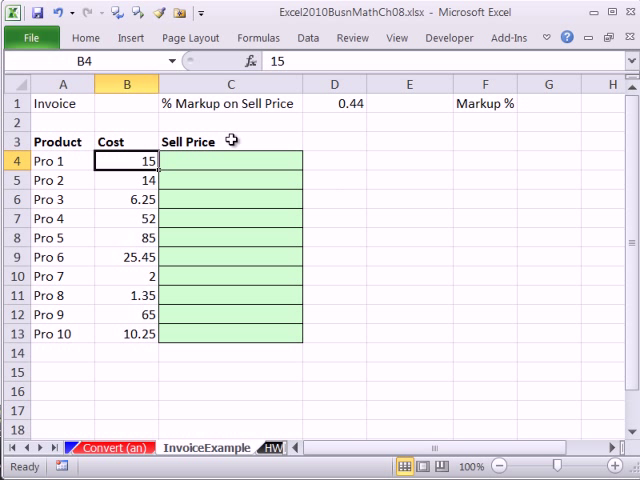
Add the note 'Base = P/R' and the Cost label in column E.
click(230, 141)
text(Base)
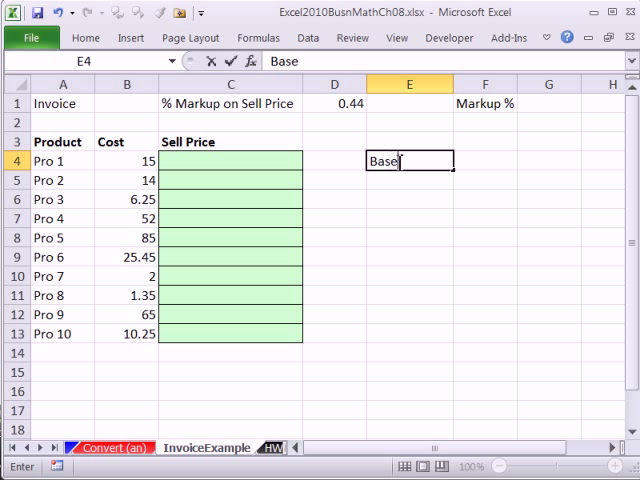
text(= P/)
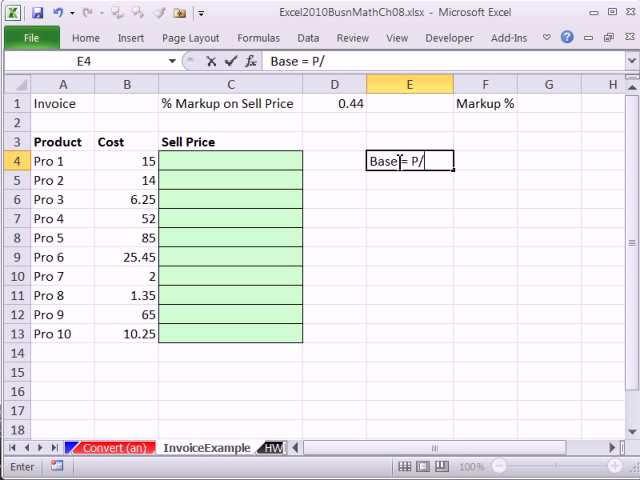
text(R)
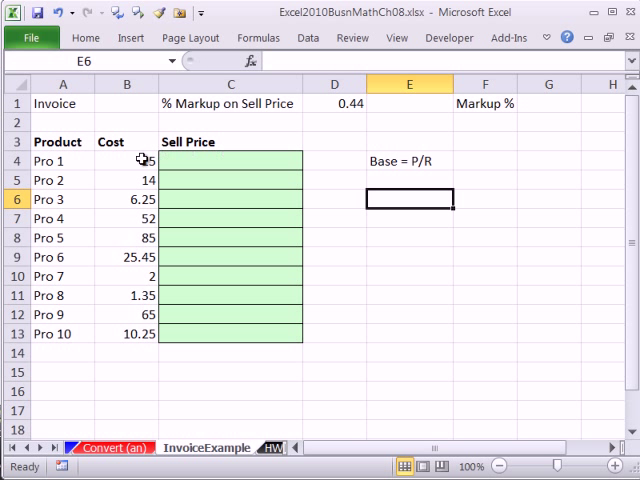
text(Co)
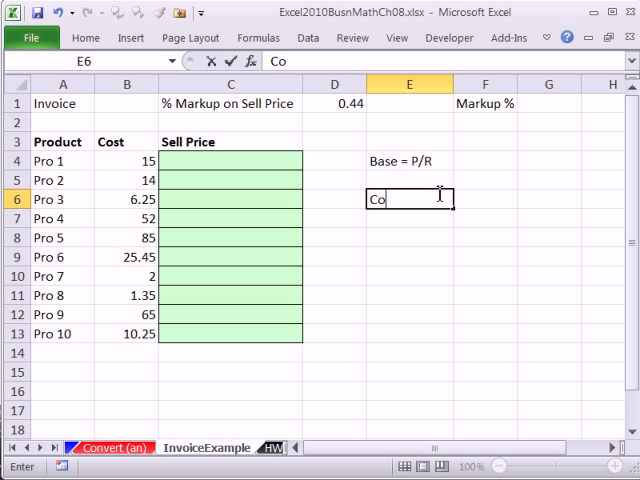
key(Return)
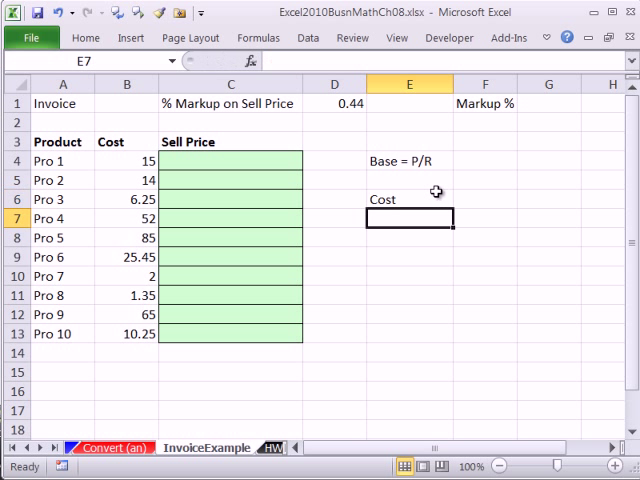
mouse_move(150, 161)
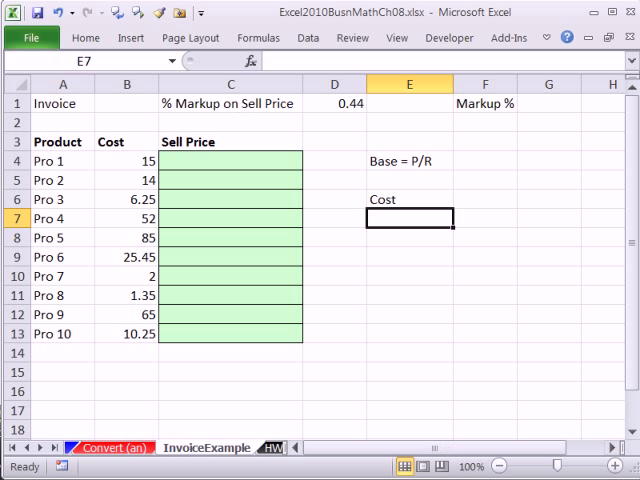
Label E7 '% Cost on Sell Price' and begin a formula in F7.
text(% Cost)
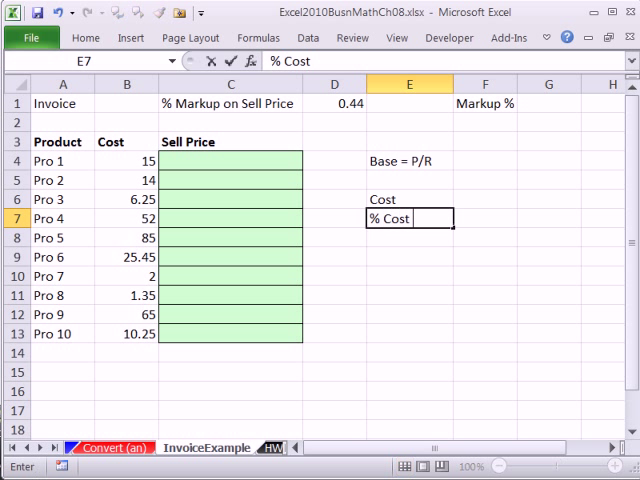
text(on S)
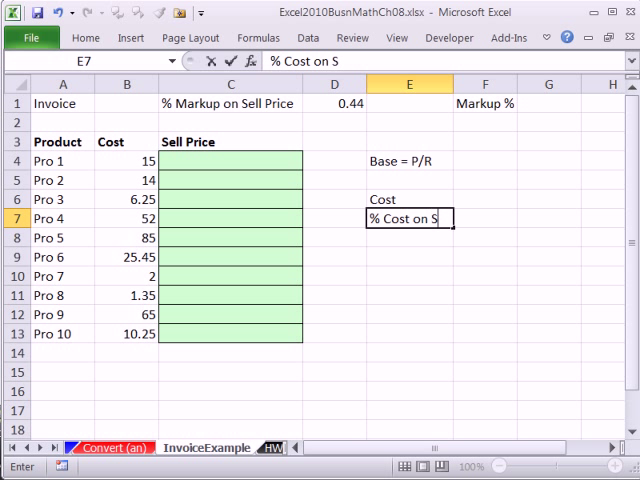
text(ell O)
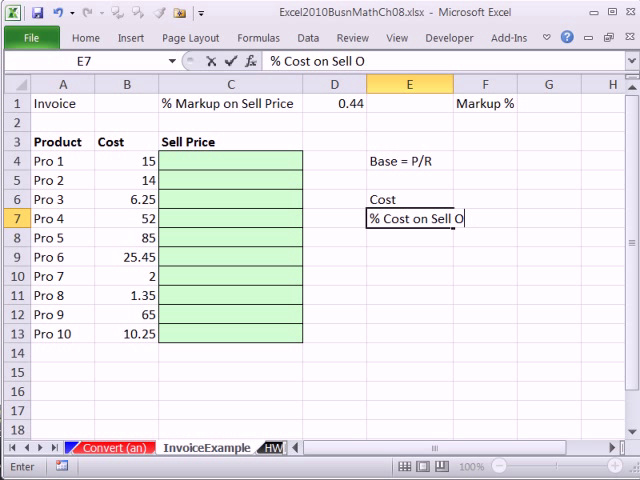
text(Price)
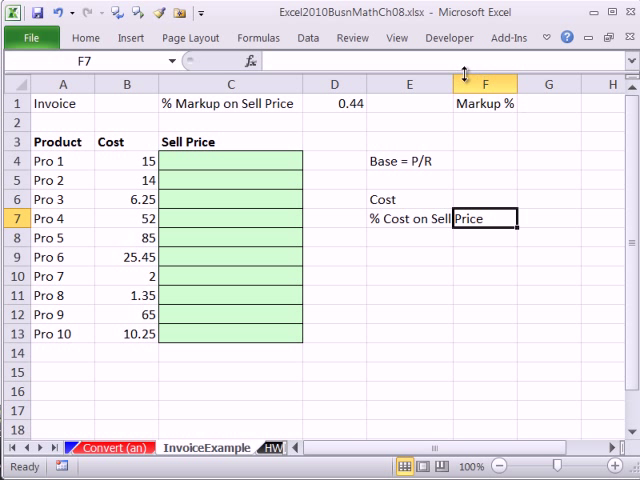
text(=1-D1)
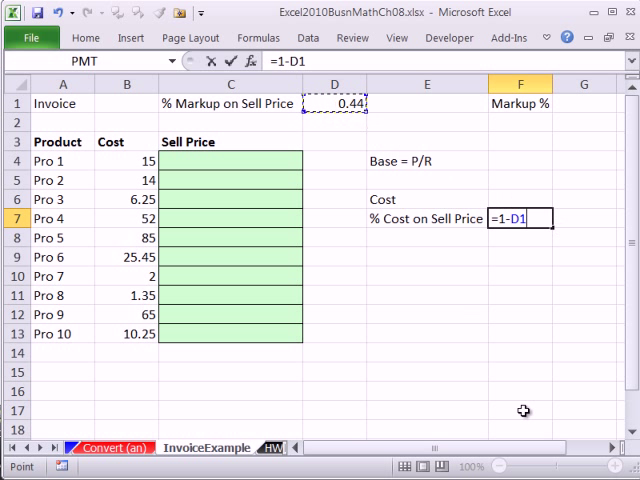
Complete the =1-D1 formula in F7 so it shows 0.56.
key(Return)
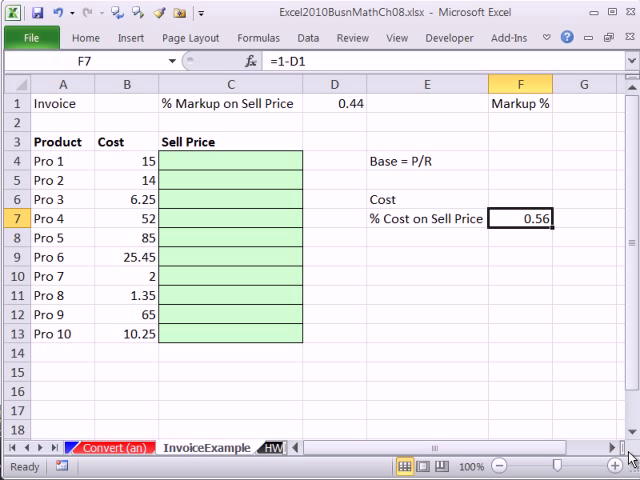
mouse_move(91, 150)
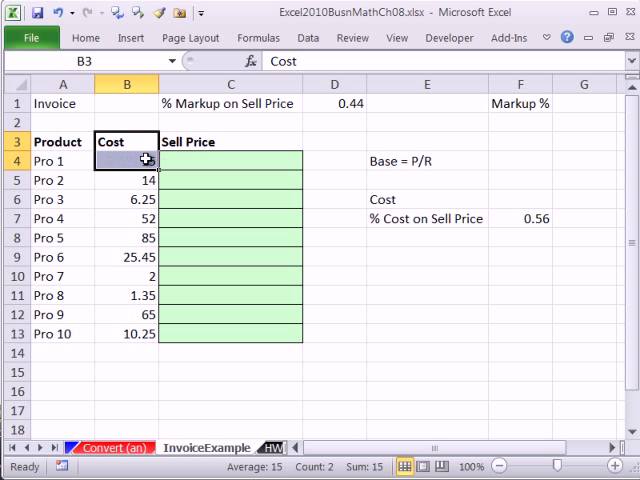
click(520, 219)
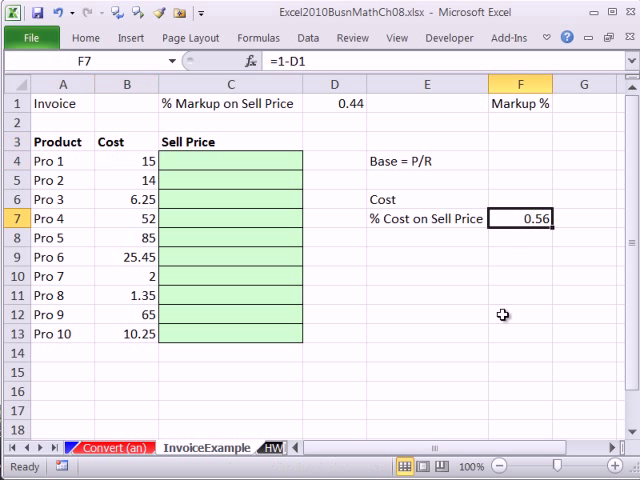
mouse_move(447, 231)
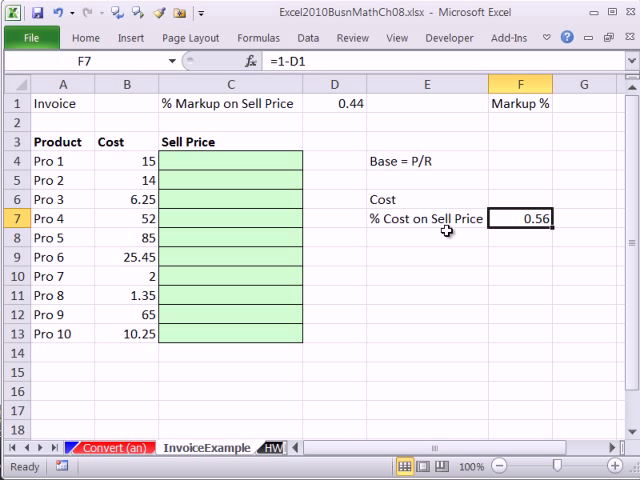
click(230, 160)
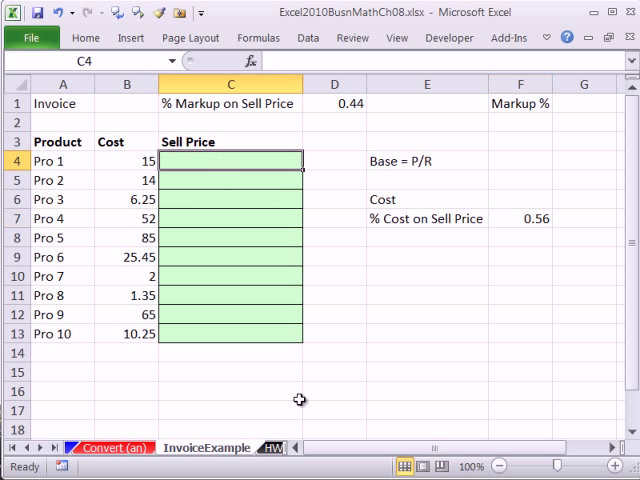
mouse_move(408, 215)
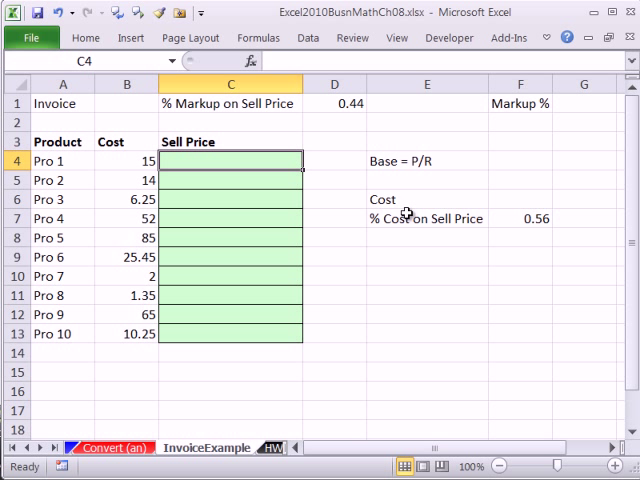
mouse_move(485, 251)
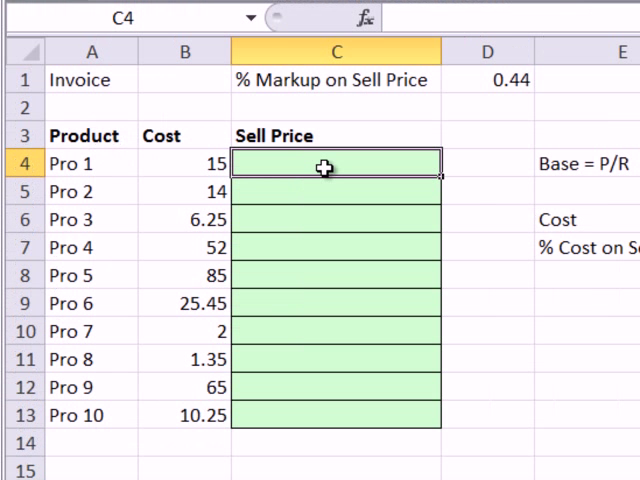
Enter =ROUND(B4/(1-$D$1),2) in C4 and fill it down to C13.
text(=)
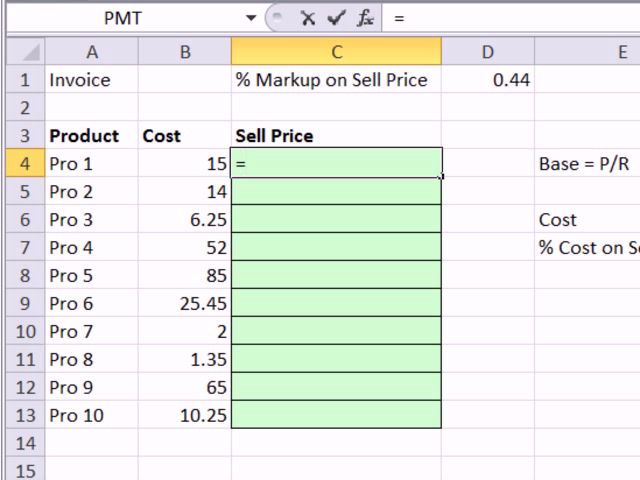
text(roun)
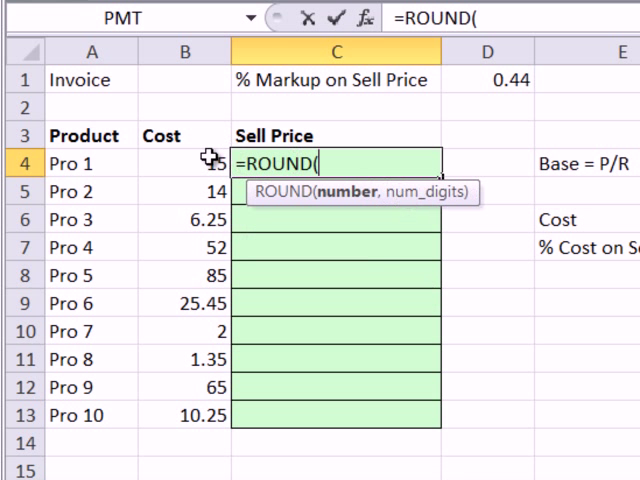
text(B4/)
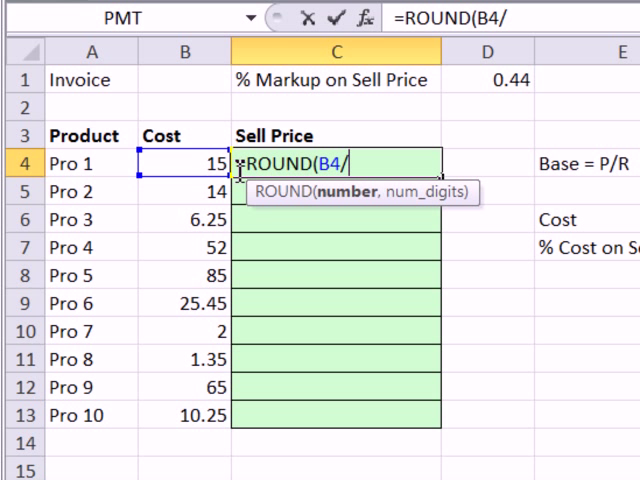
text((1-)
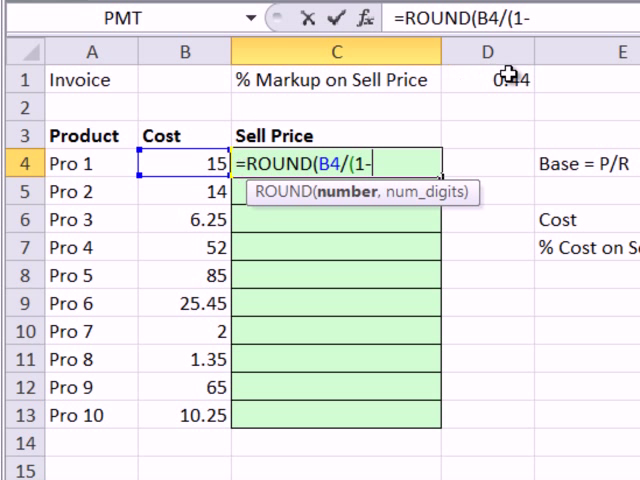
click(487, 79)
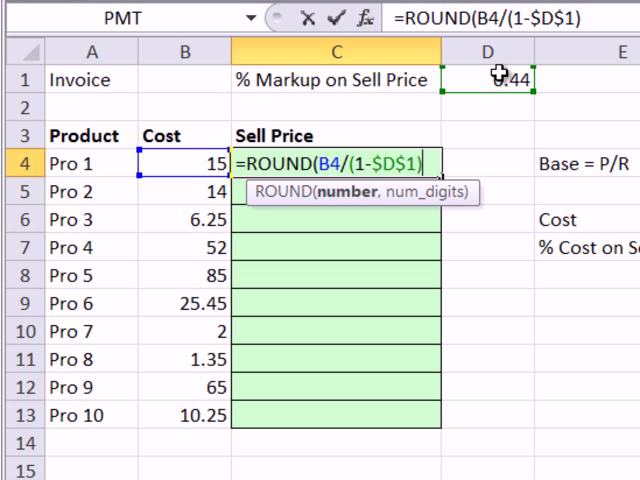
text(,2))
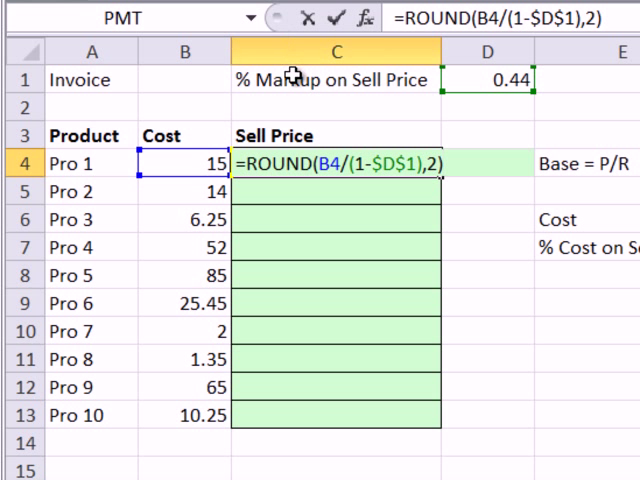
mouse_move(324, 80)
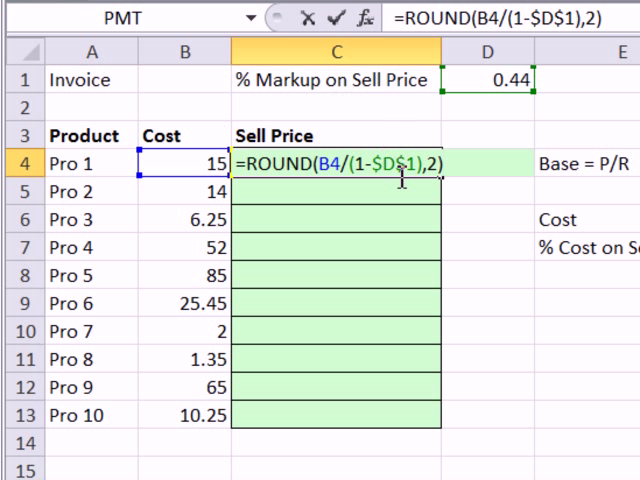
key(Return)
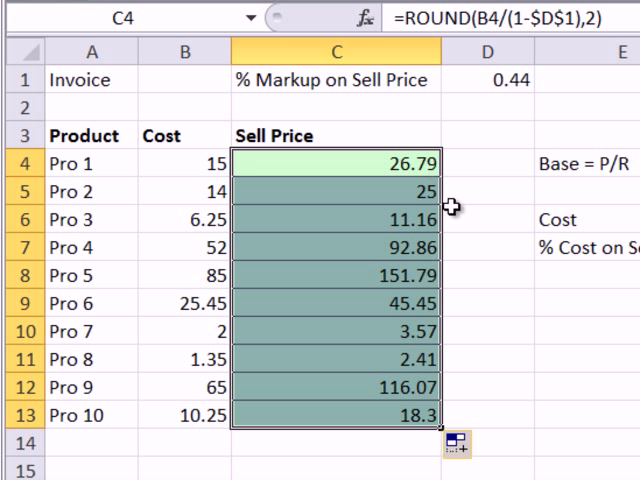
double_click(336, 415)
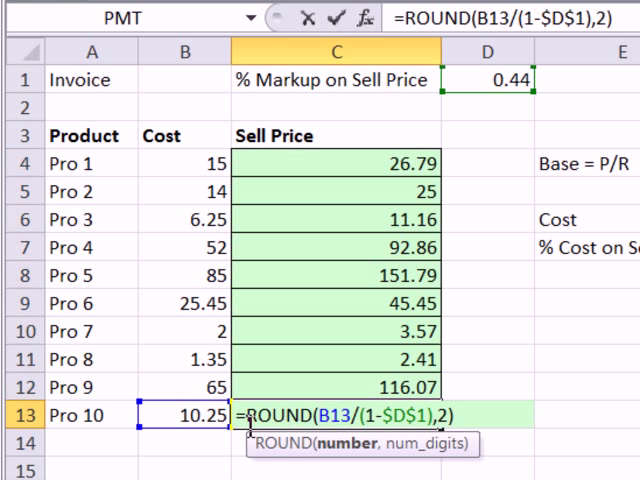
key(Return)
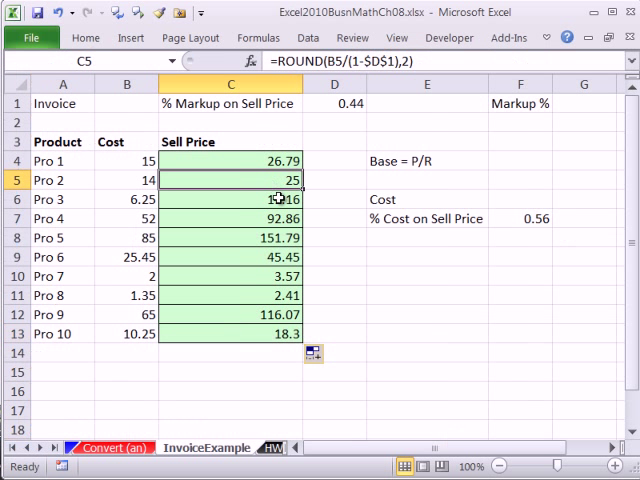